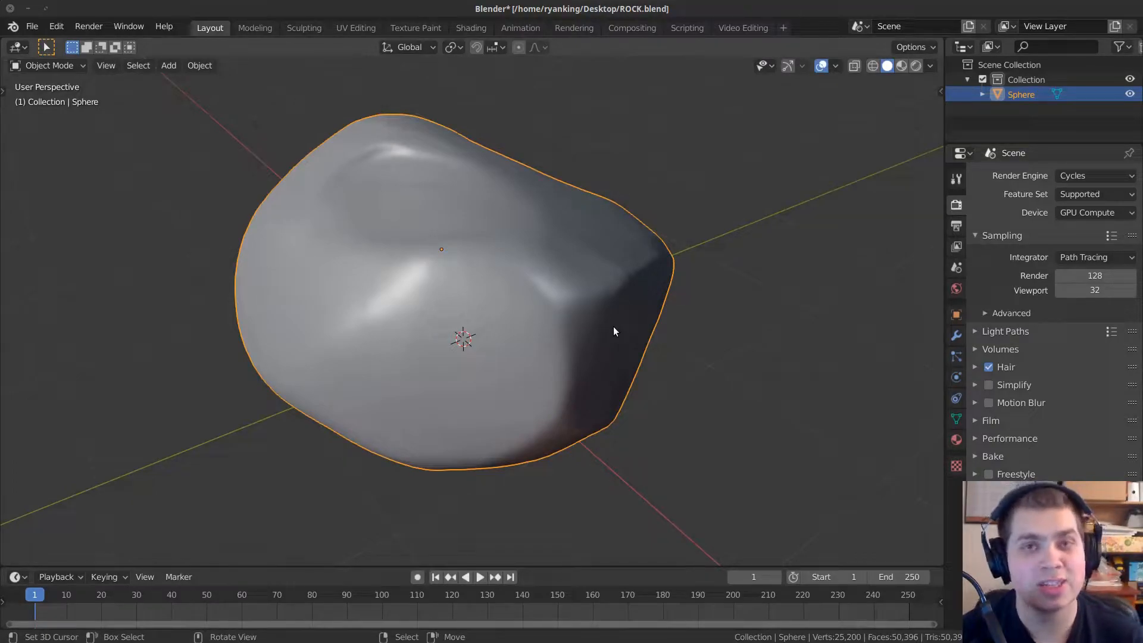
{"action": "mouse_move", "coordinate": [667, 313]}
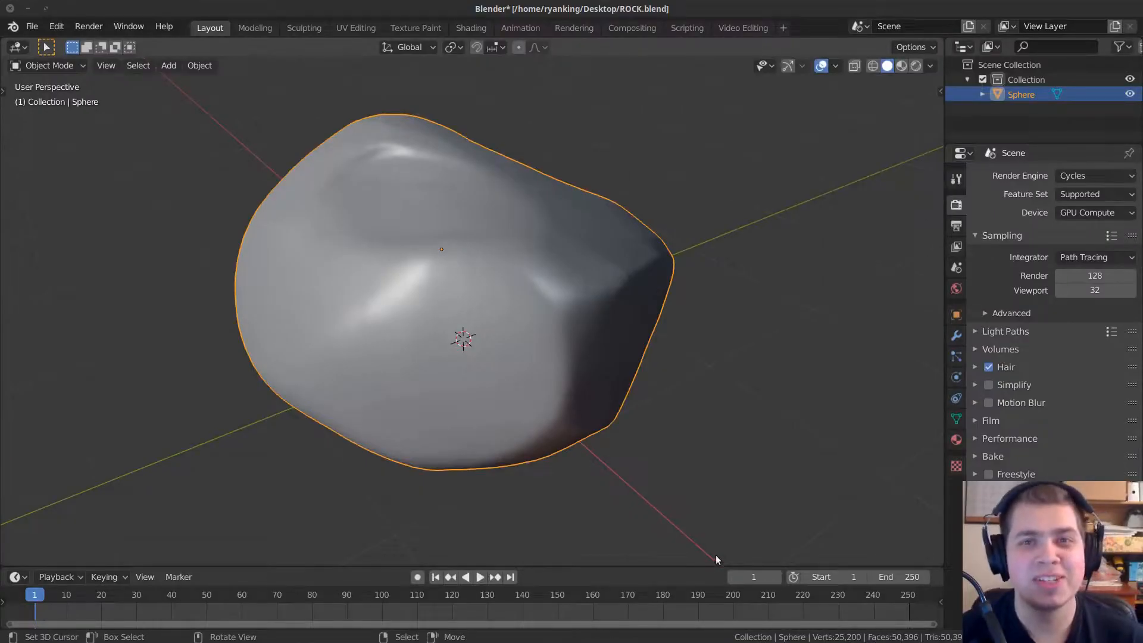
Step: Inspect the rock's dense triangulated mesh in Edit Mode within the Shading workspace, then return to Object Mode
{"action": "left_click_drag", "start_coordinate": [717, 560], "coordinate": [590, 315]}
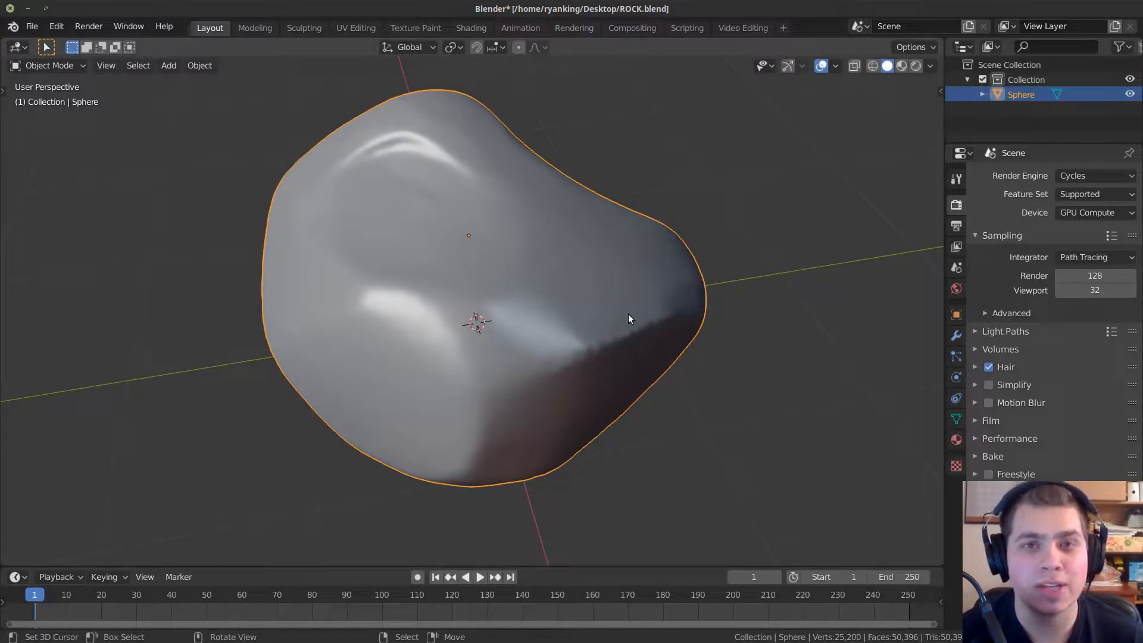
{"action": "left_click_drag", "start_coordinate": [628, 319], "coordinate": [520, 335]}
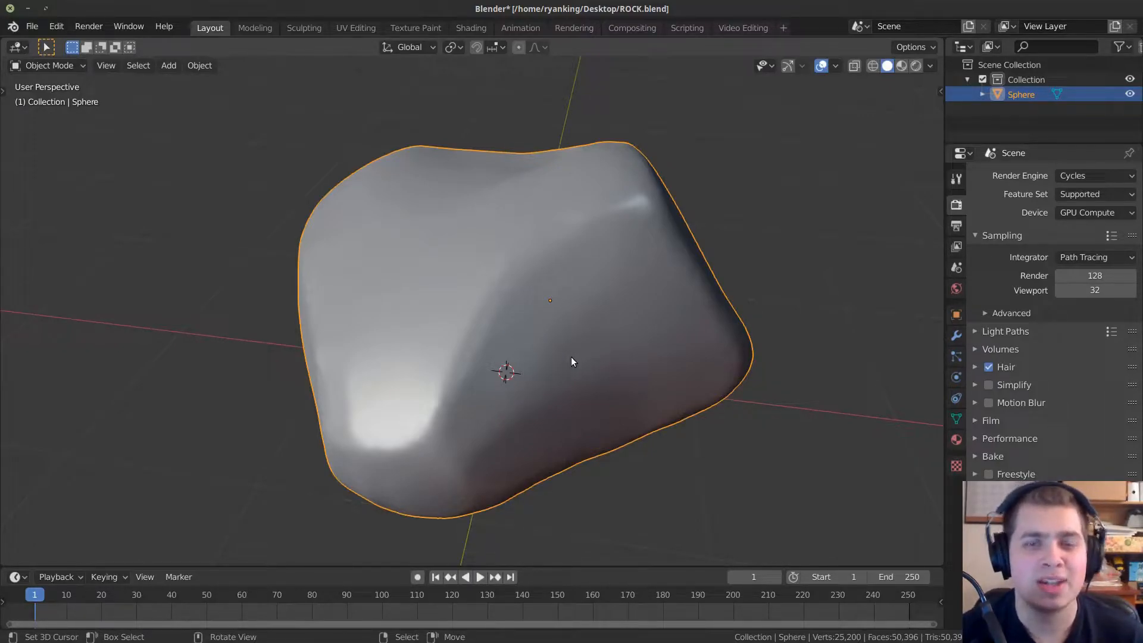
{"action": "left_click", "coordinate": [470, 28]}
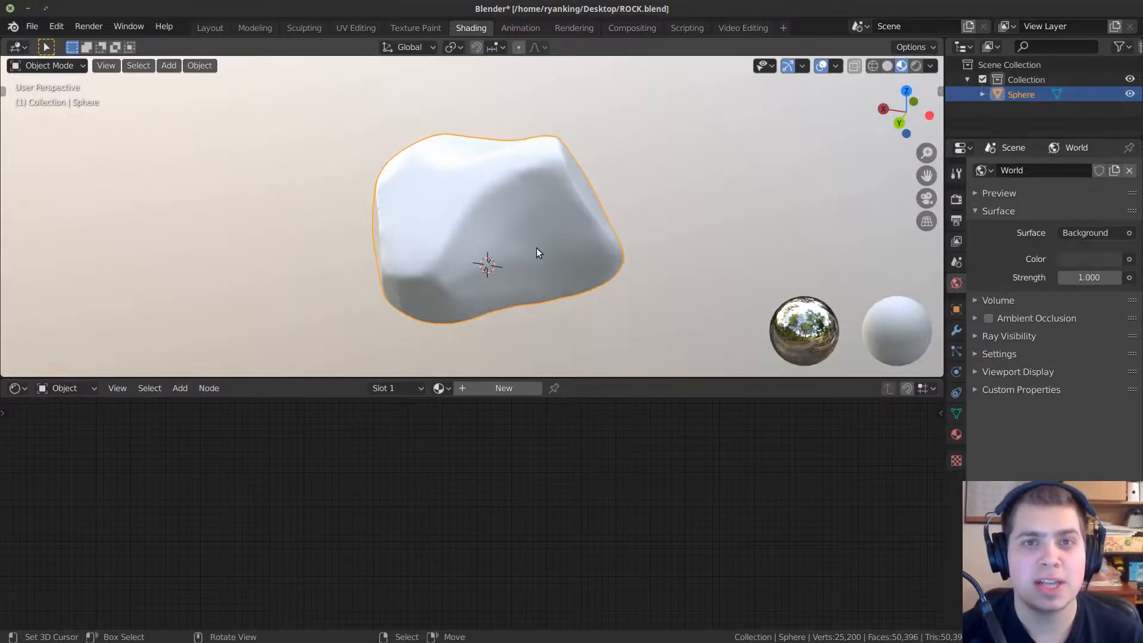
{"action": "key", "text": "Tab"}
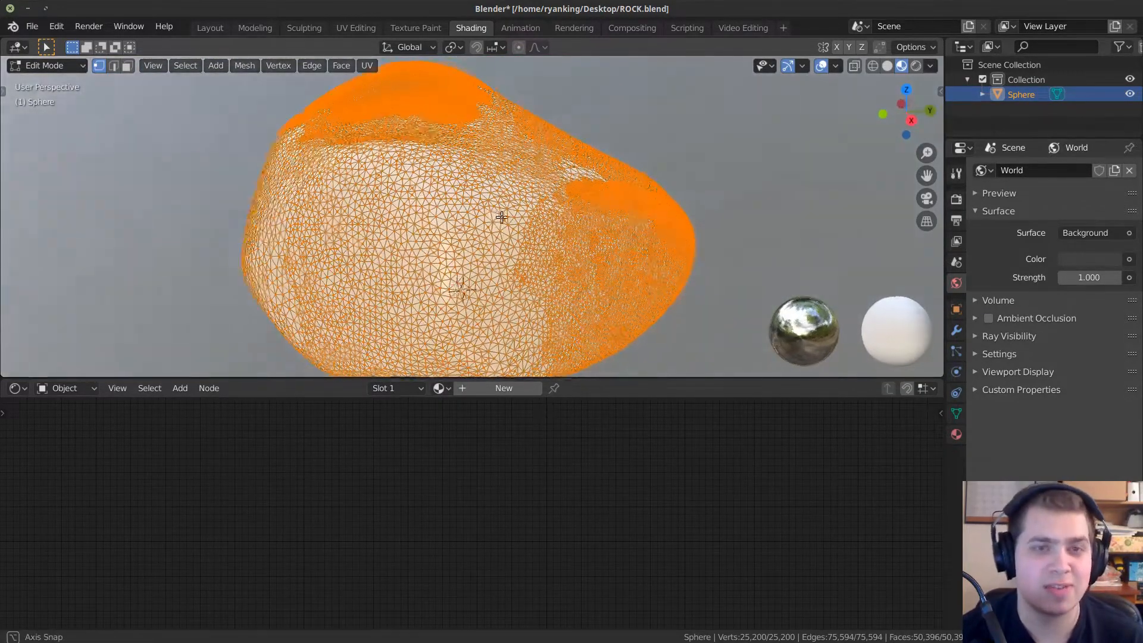
{"action": "key", "text": "Tab"}
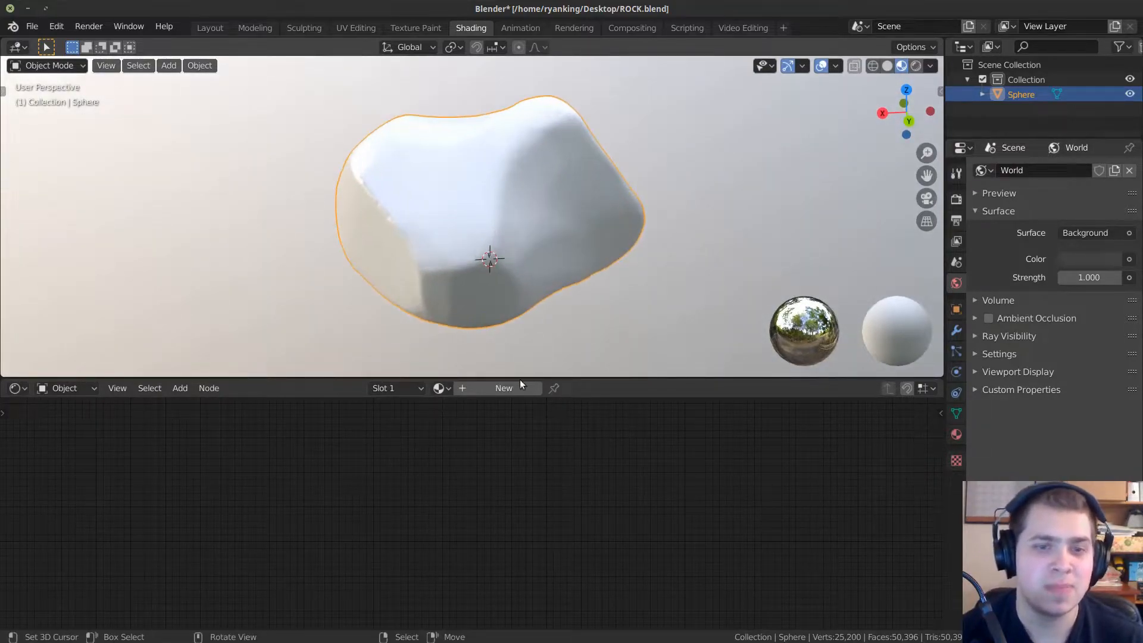
{"action": "left_click", "coordinate": [503, 387]}
{"action": "type", "text": "MAP"}
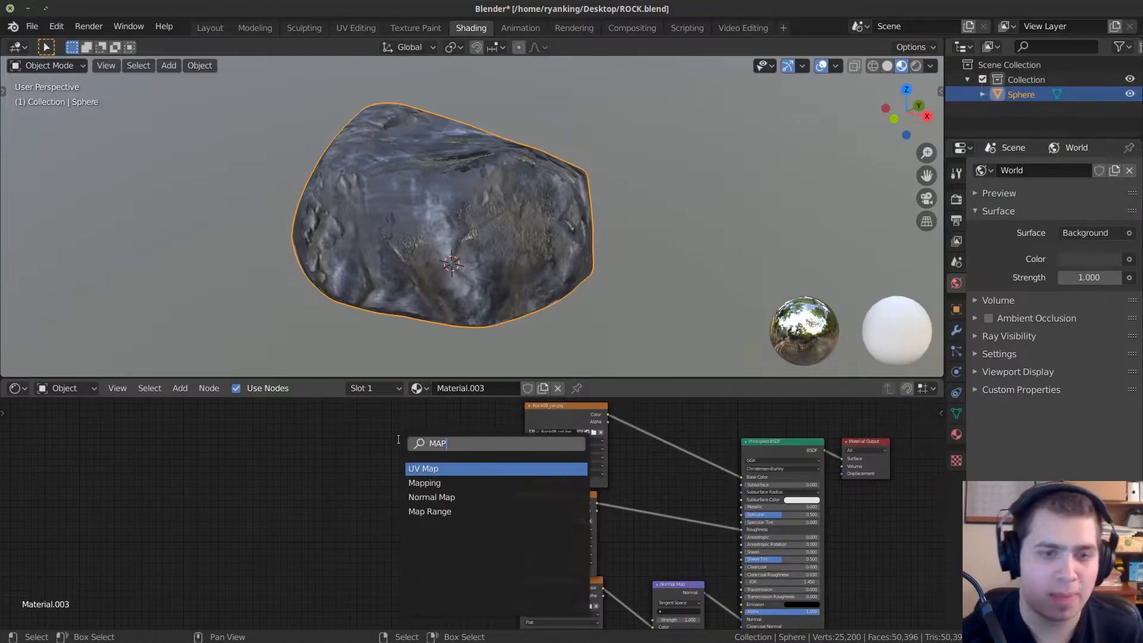
Step: Add a Mapping node and feed the Texture Coordinate Object output into it
{"action": "left_click", "coordinate": [425, 482]}
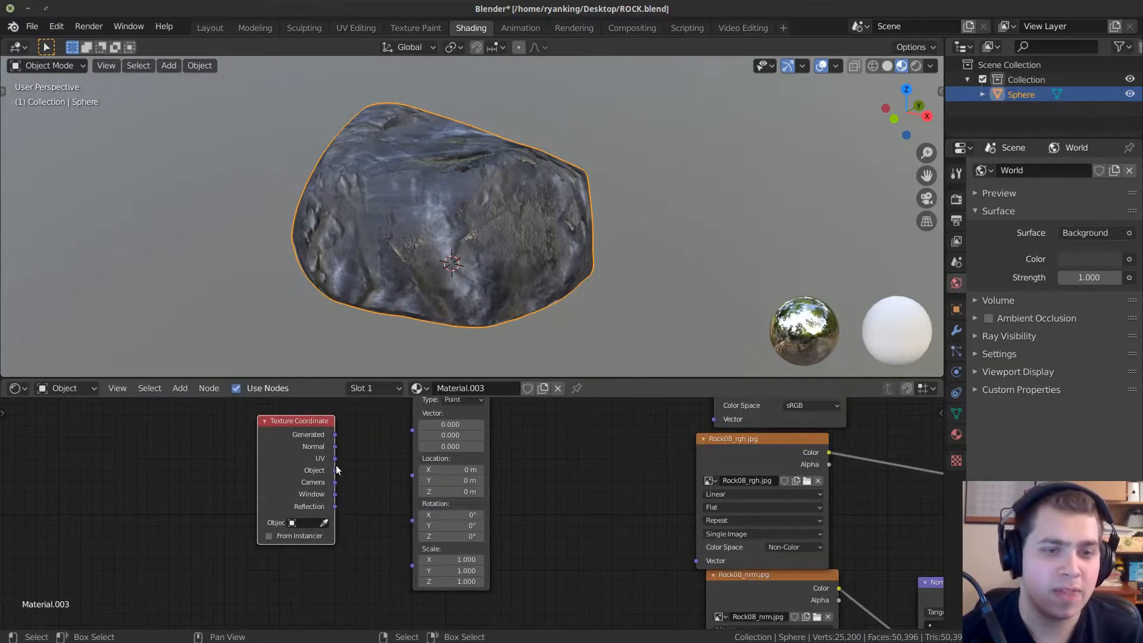
{"action": "left_click_drag", "start_coordinate": [336, 469], "coordinate": [400, 453]}
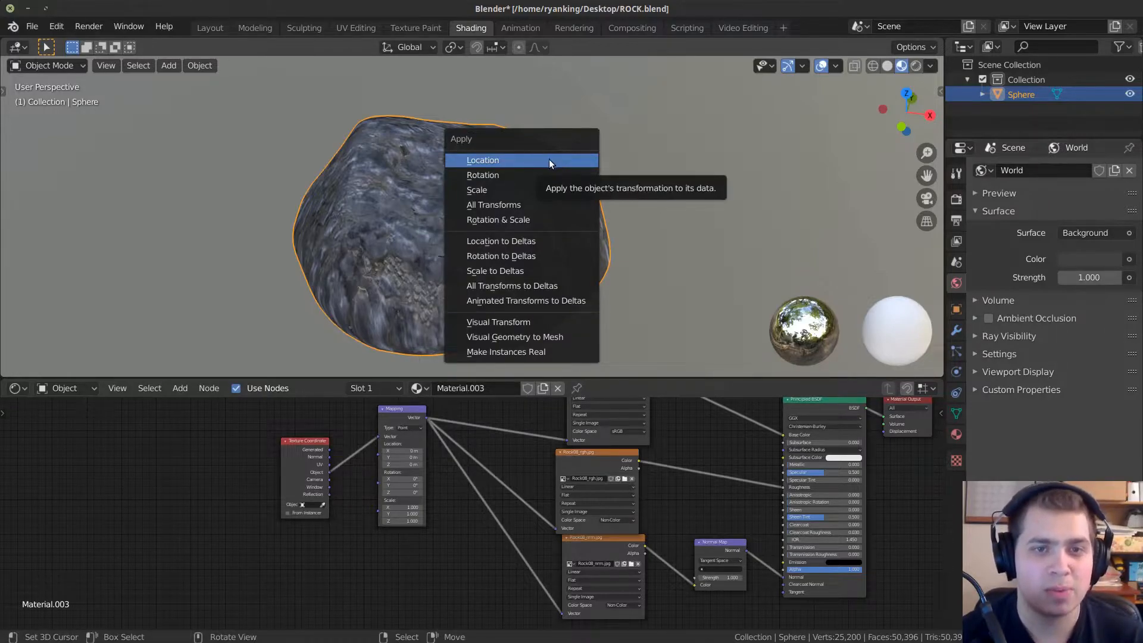
Step: Apply the rock's transforms (Ctrl+A) so the texture spreads evenly over the mesh
{"action": "left_click", "coordinate": [482, 160]}
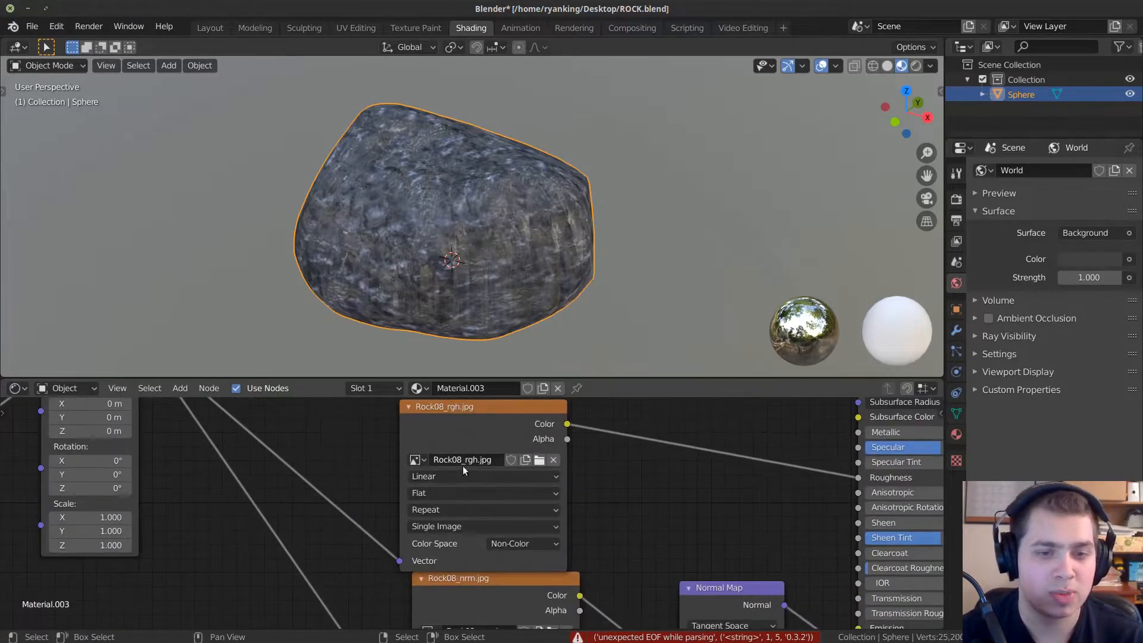
Step: Switch the roughness Image Texture projection from Flat to Box
{"action": "left_click", "coordinate": [481, 492]}
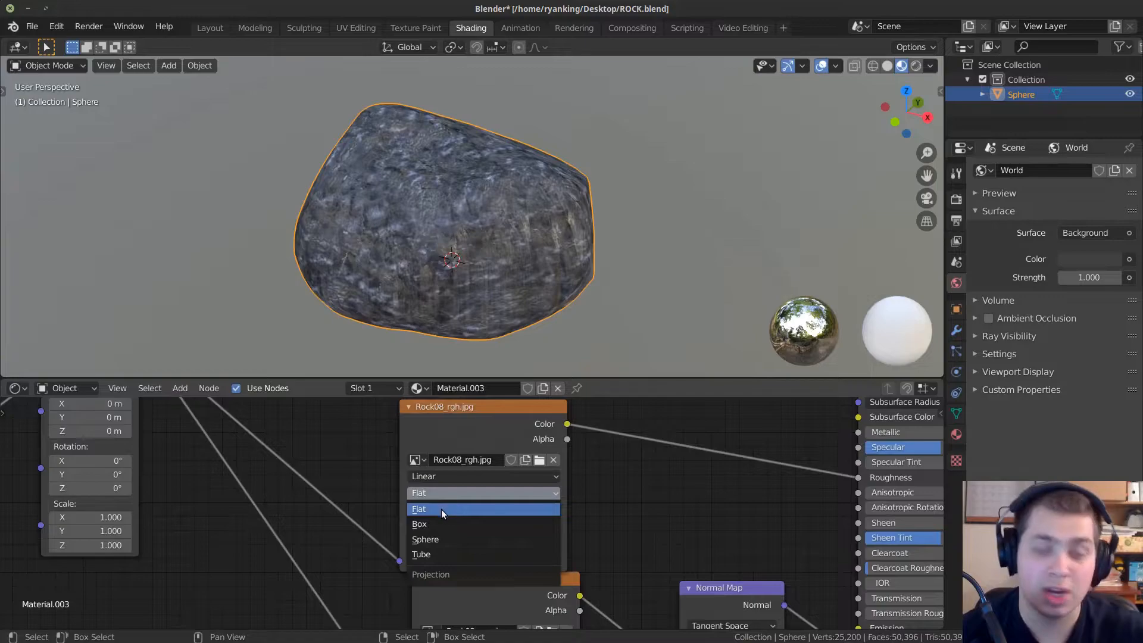
{"action": "left_click", "coordinate": [420, 524]}
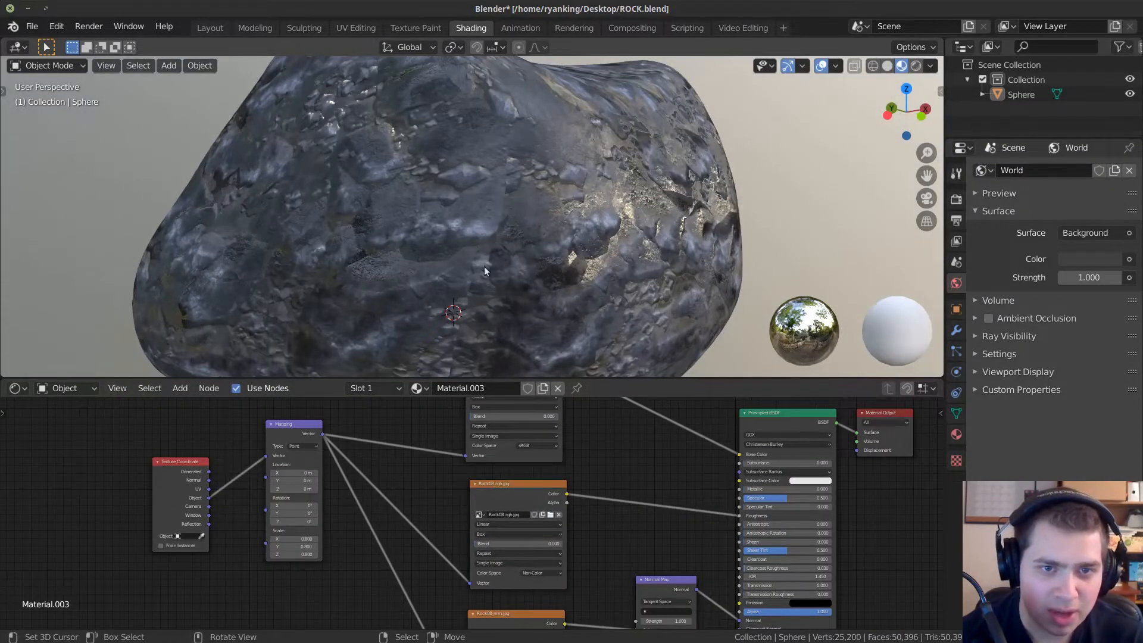
Step: Set the Image Texture blend to 0.2, then duplicate the rock and place the copy beside it
{"action": "left_click_drag", "start_coordinate": [484, 271], "coordinate": [529, 236]}
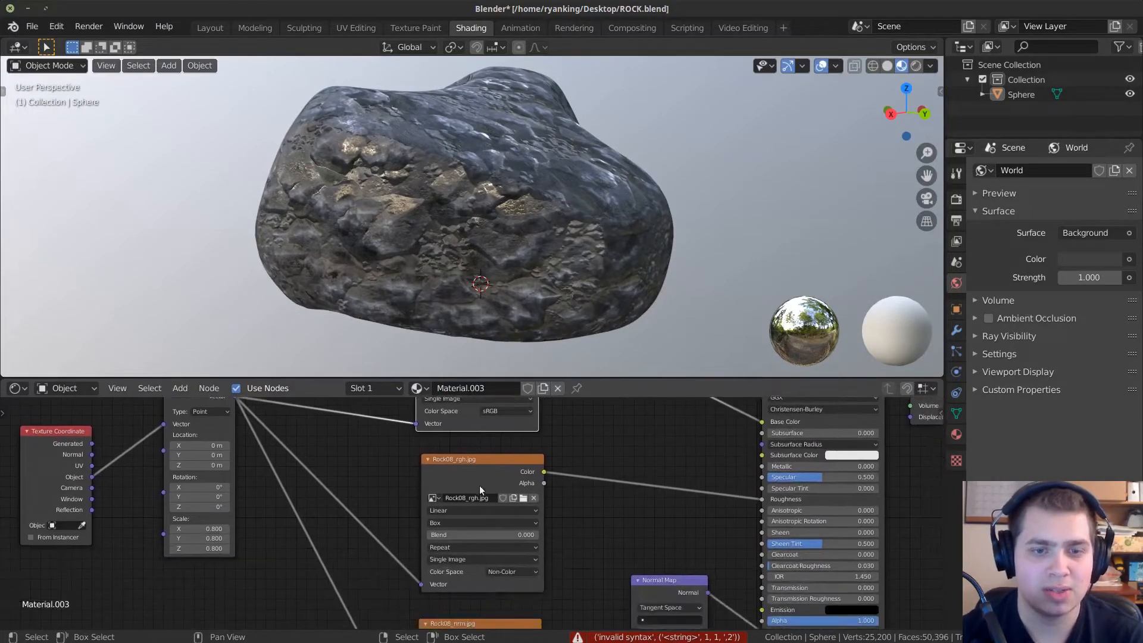
{"action": "left_click", "coordinate": [481, 535]}
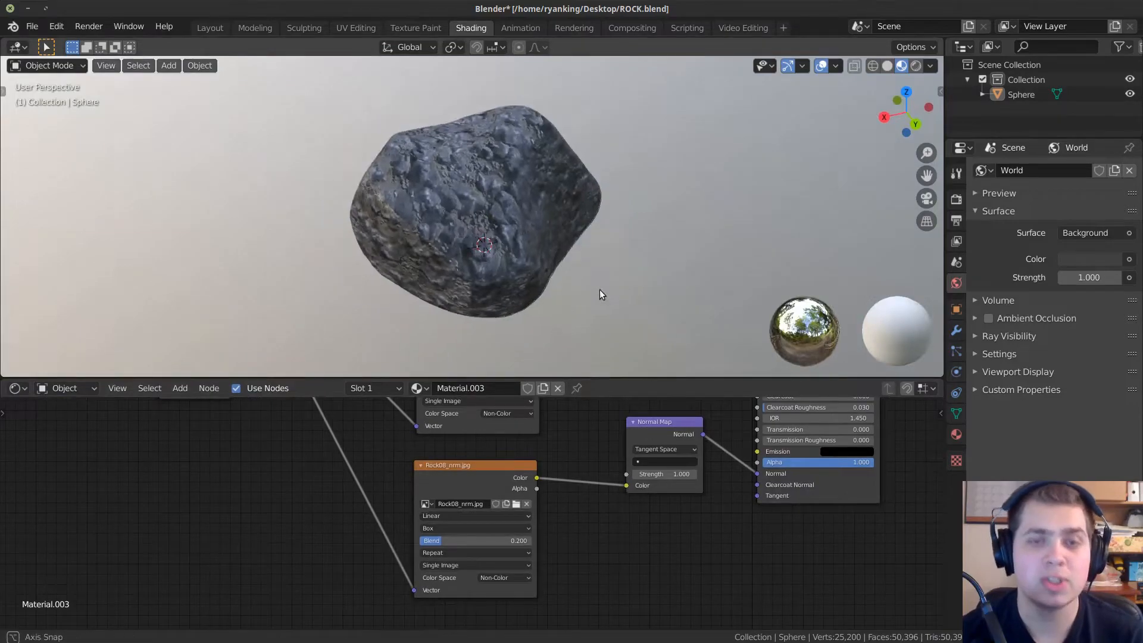
{"action": "left_click_drag", "start_coordinate": [601, 294], "coordinate": [594, 255]}
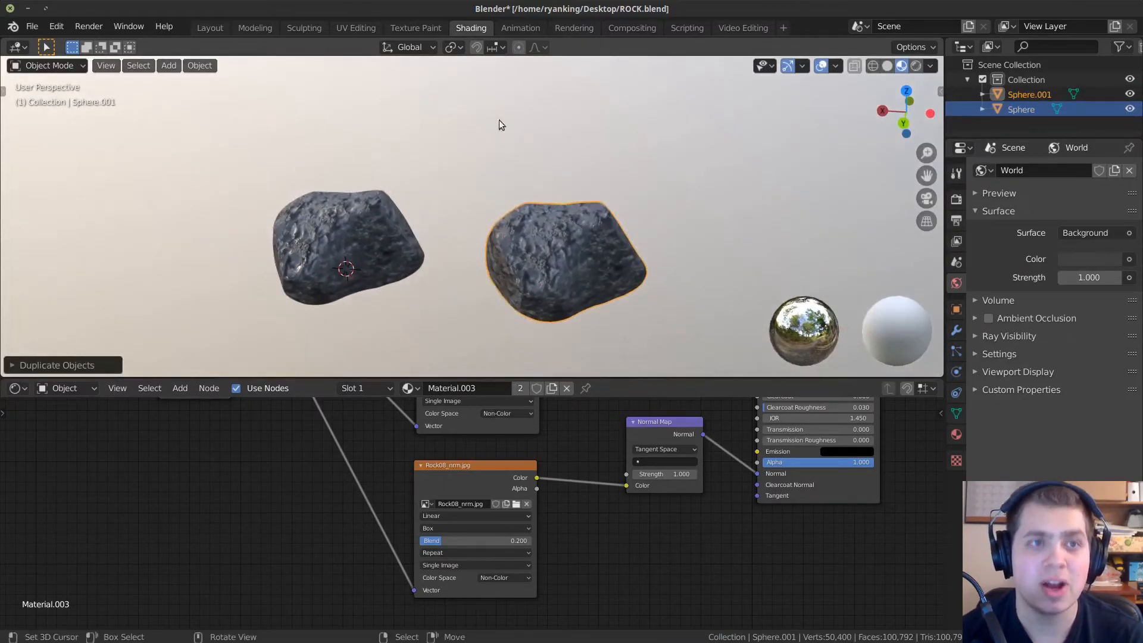
{"action": "left_click", "coordinate": [304, 27]}
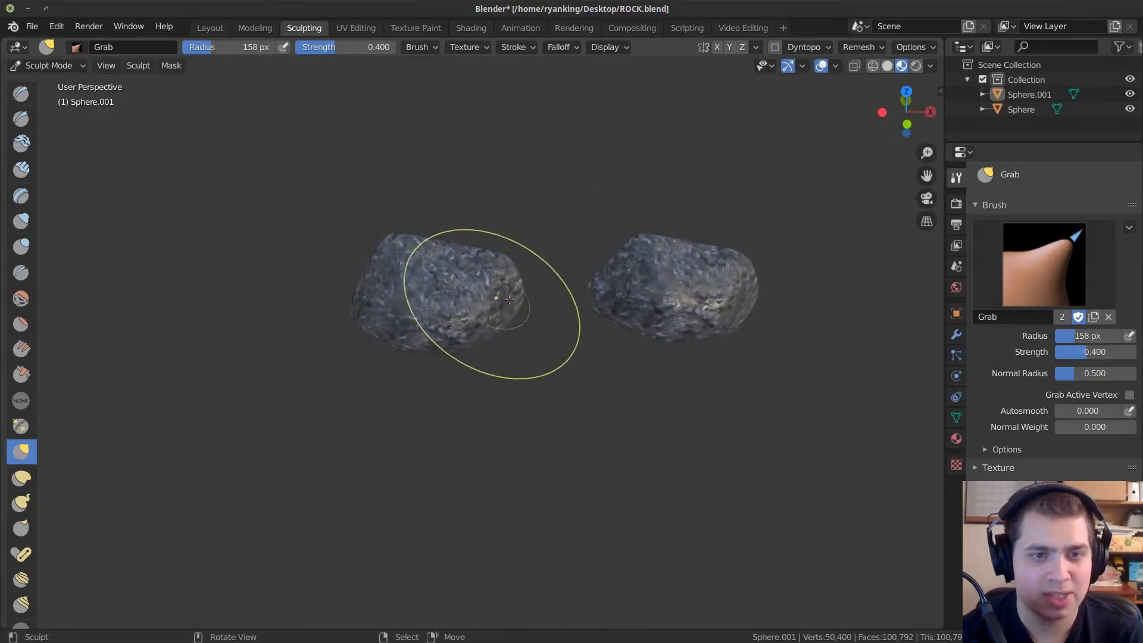
Step: Grab-brush the copied rocks into distinct shapes and save the three-rock scene with Ctrl+S
{"action": "left_click_drag", "start_coordinate": [481, 299], "coordinate": [466, 284]}
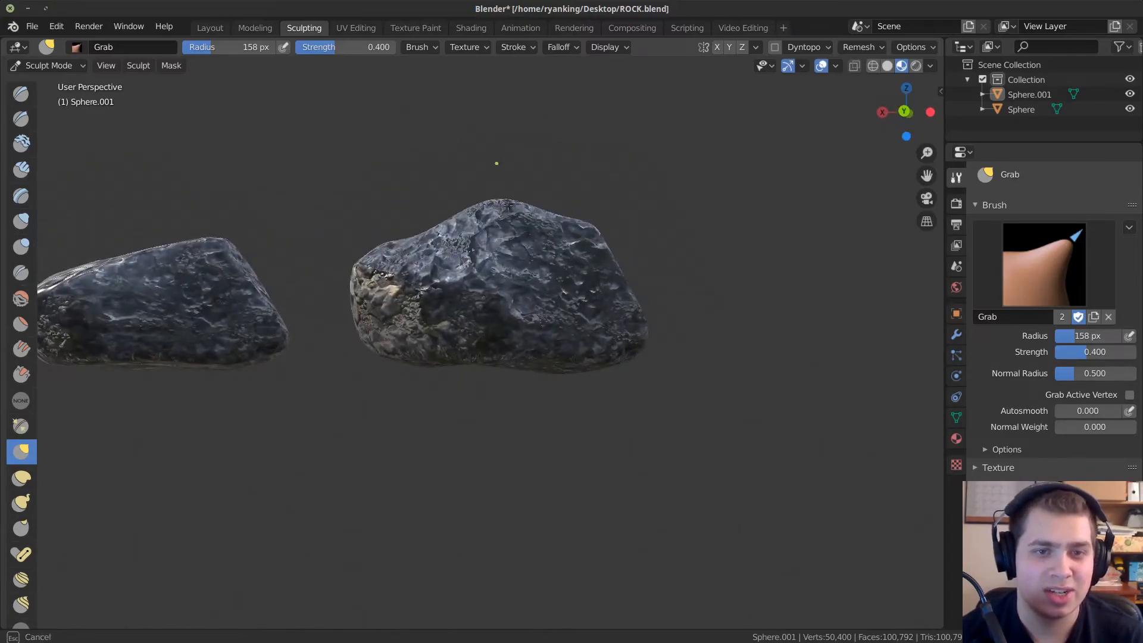
{"action": "scroll", "scroll_direction": "down", "scroll_amount": 3}
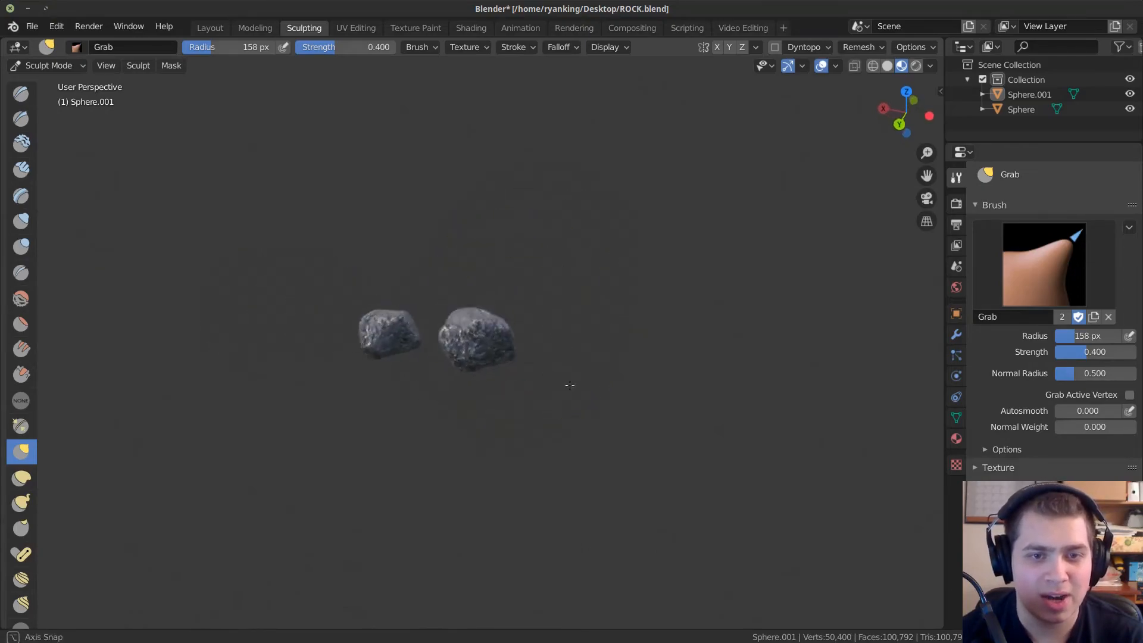
{"action": "left_click_drag", "start_coordinate": [569, 385], "coordinate": [591, 398]}
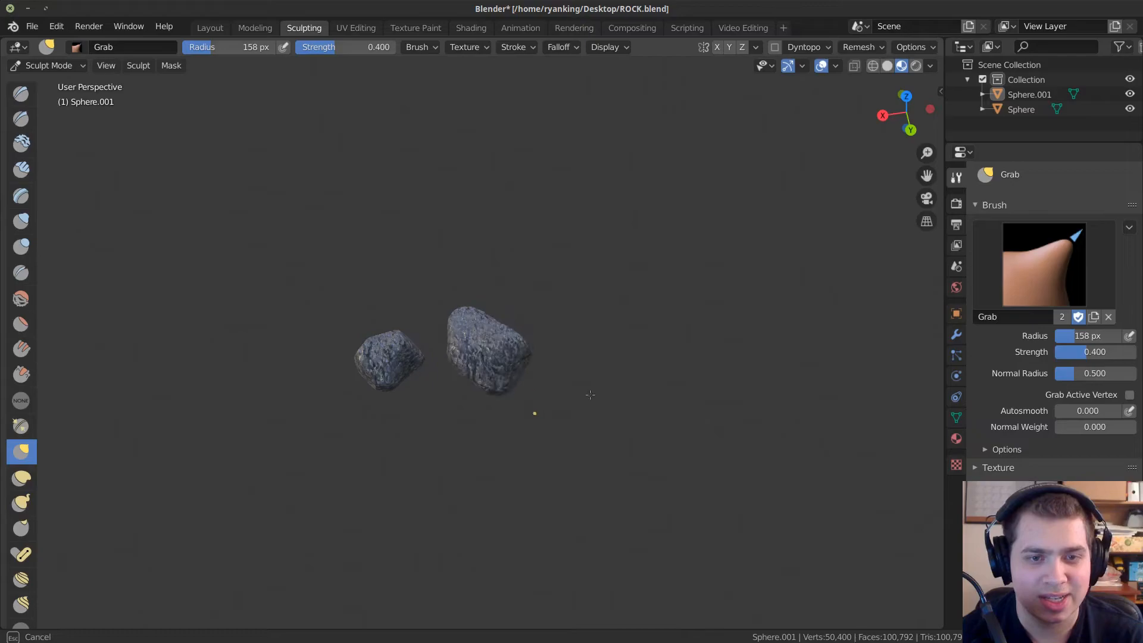
{"action": "left_click", "coordinate": [470, 28]}
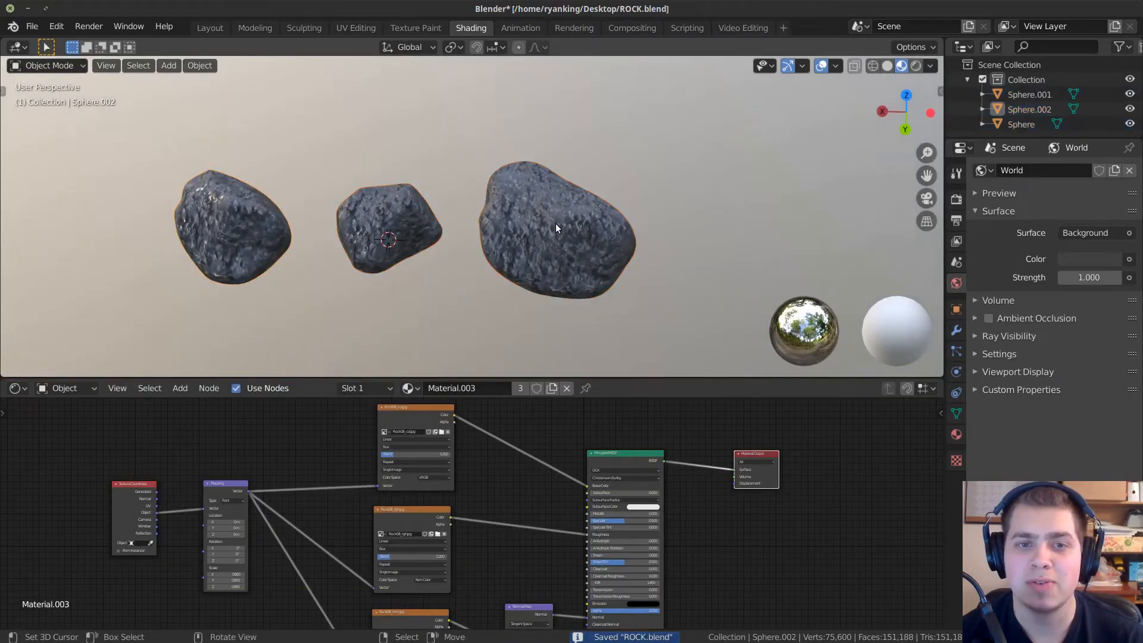
{"action": "key", "text": "ctrl+s"}
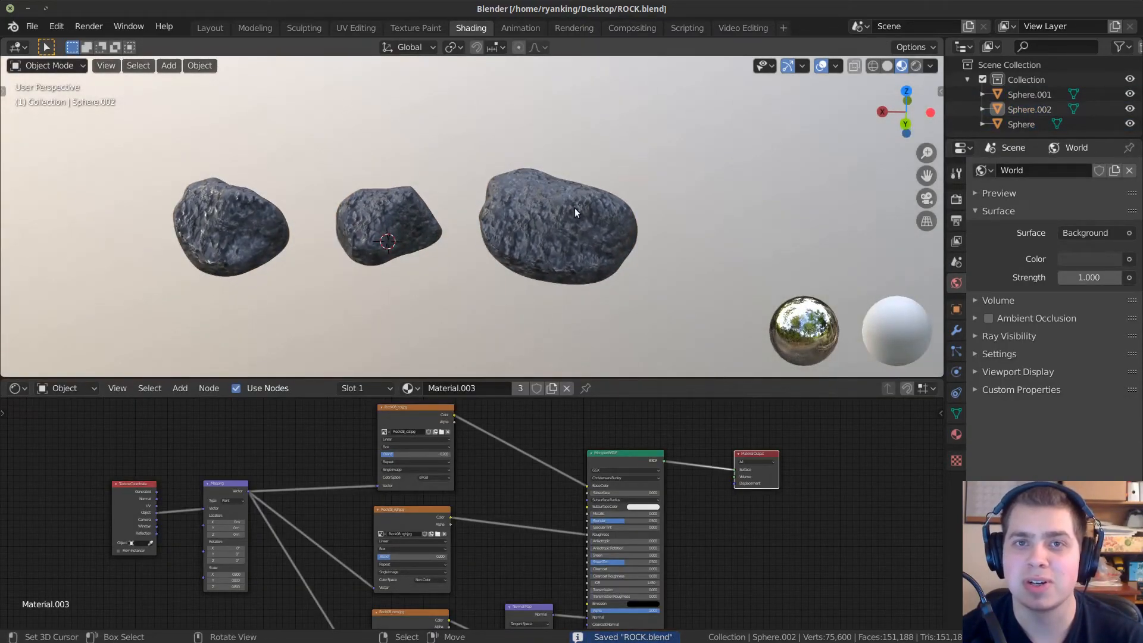